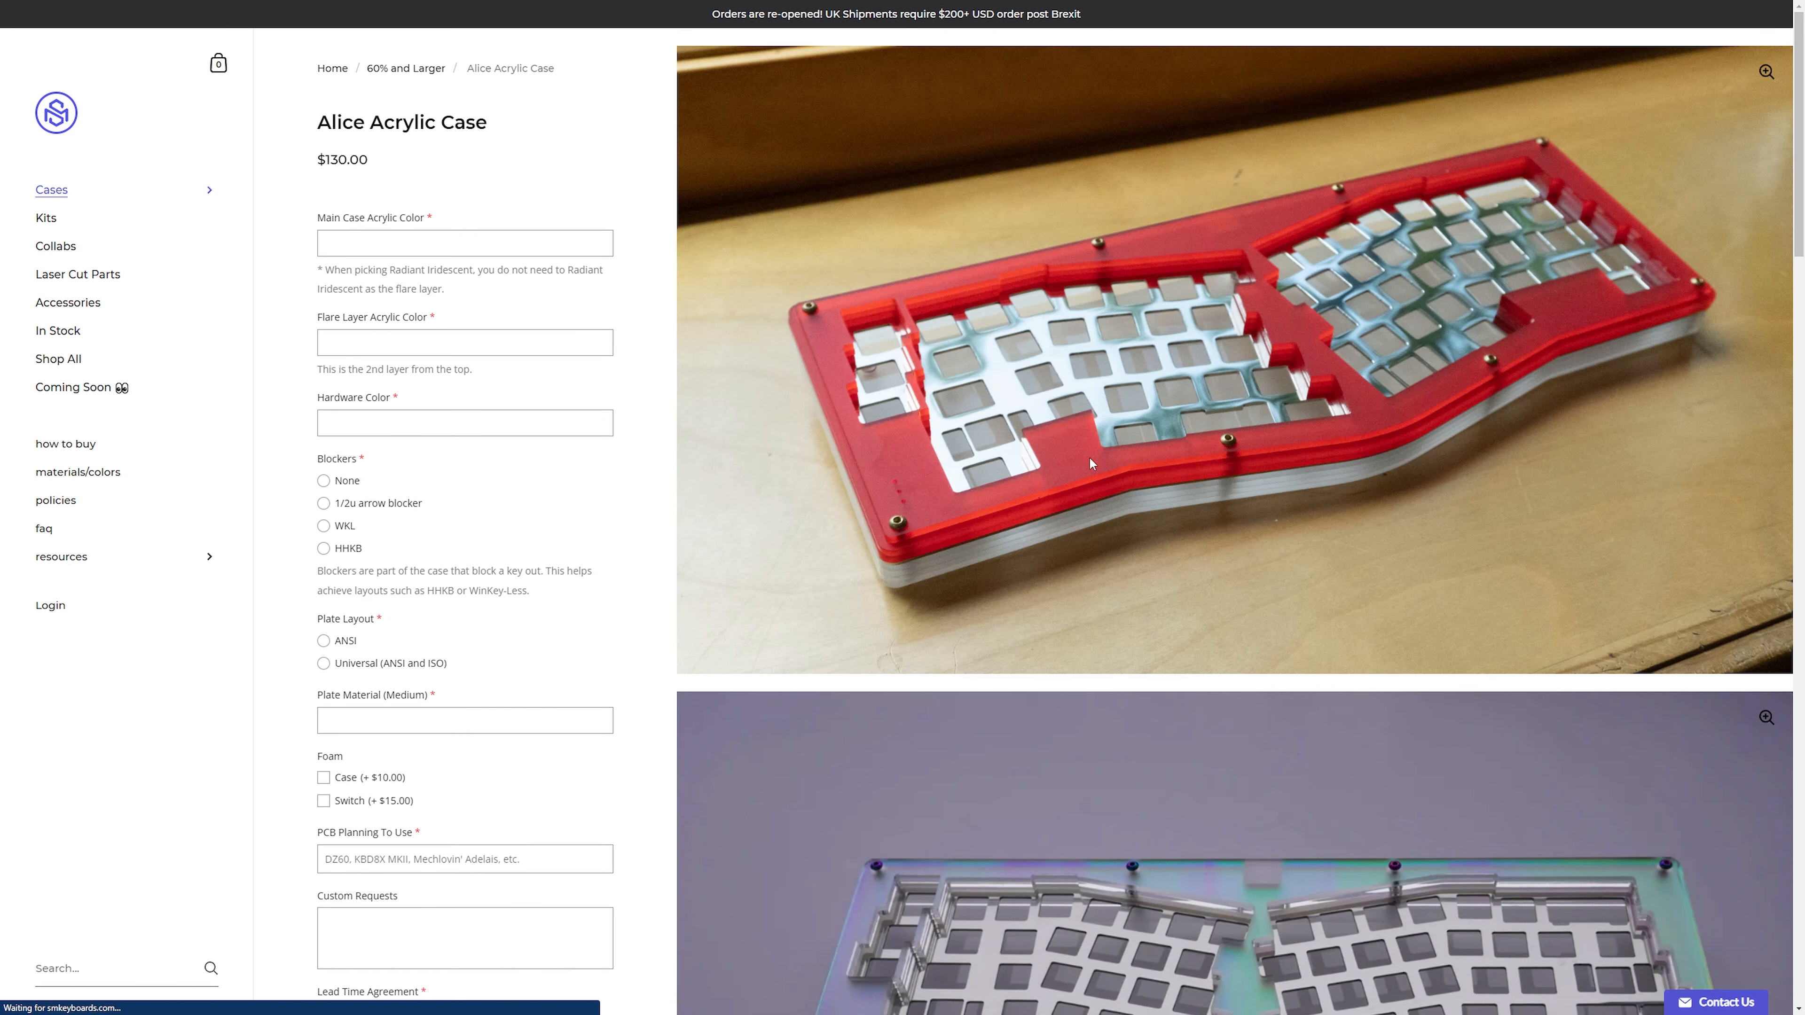
{"action": "scroll", "scroll_direction": "down", "scroll_amount": 3}
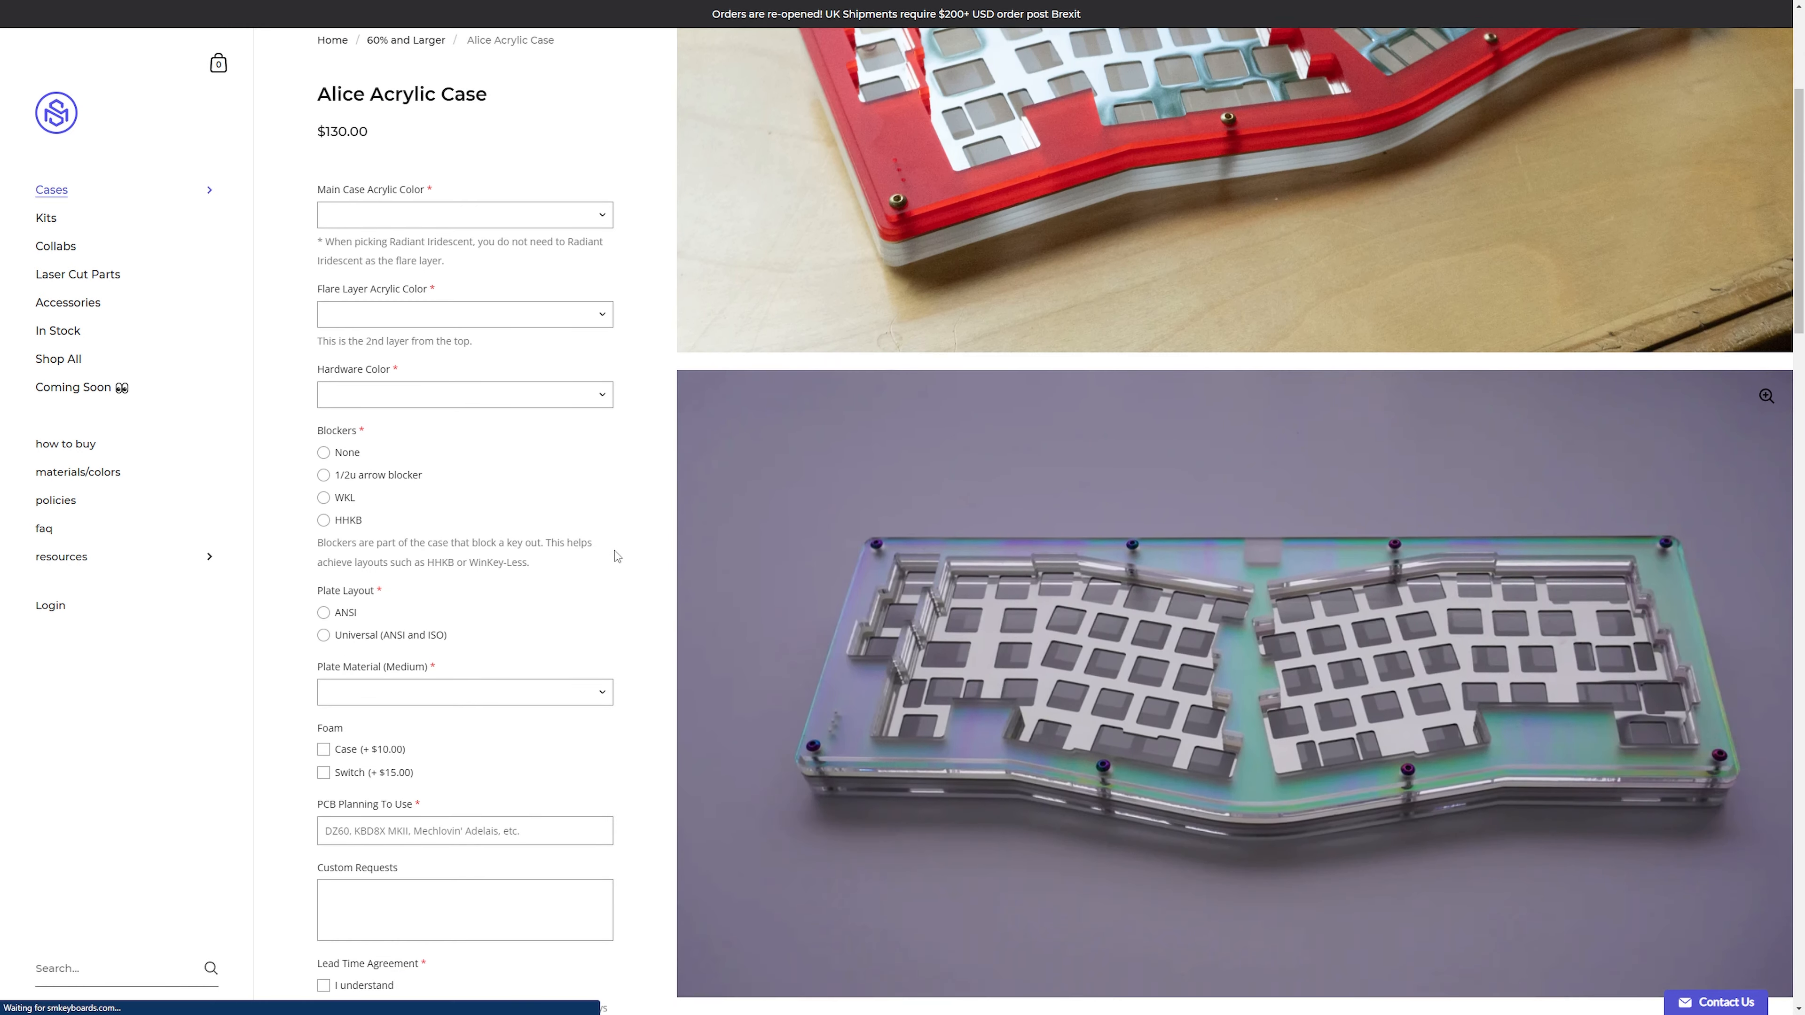
{"action": "scroll", "scroll_direction": "down", "scroll_amount": 3}
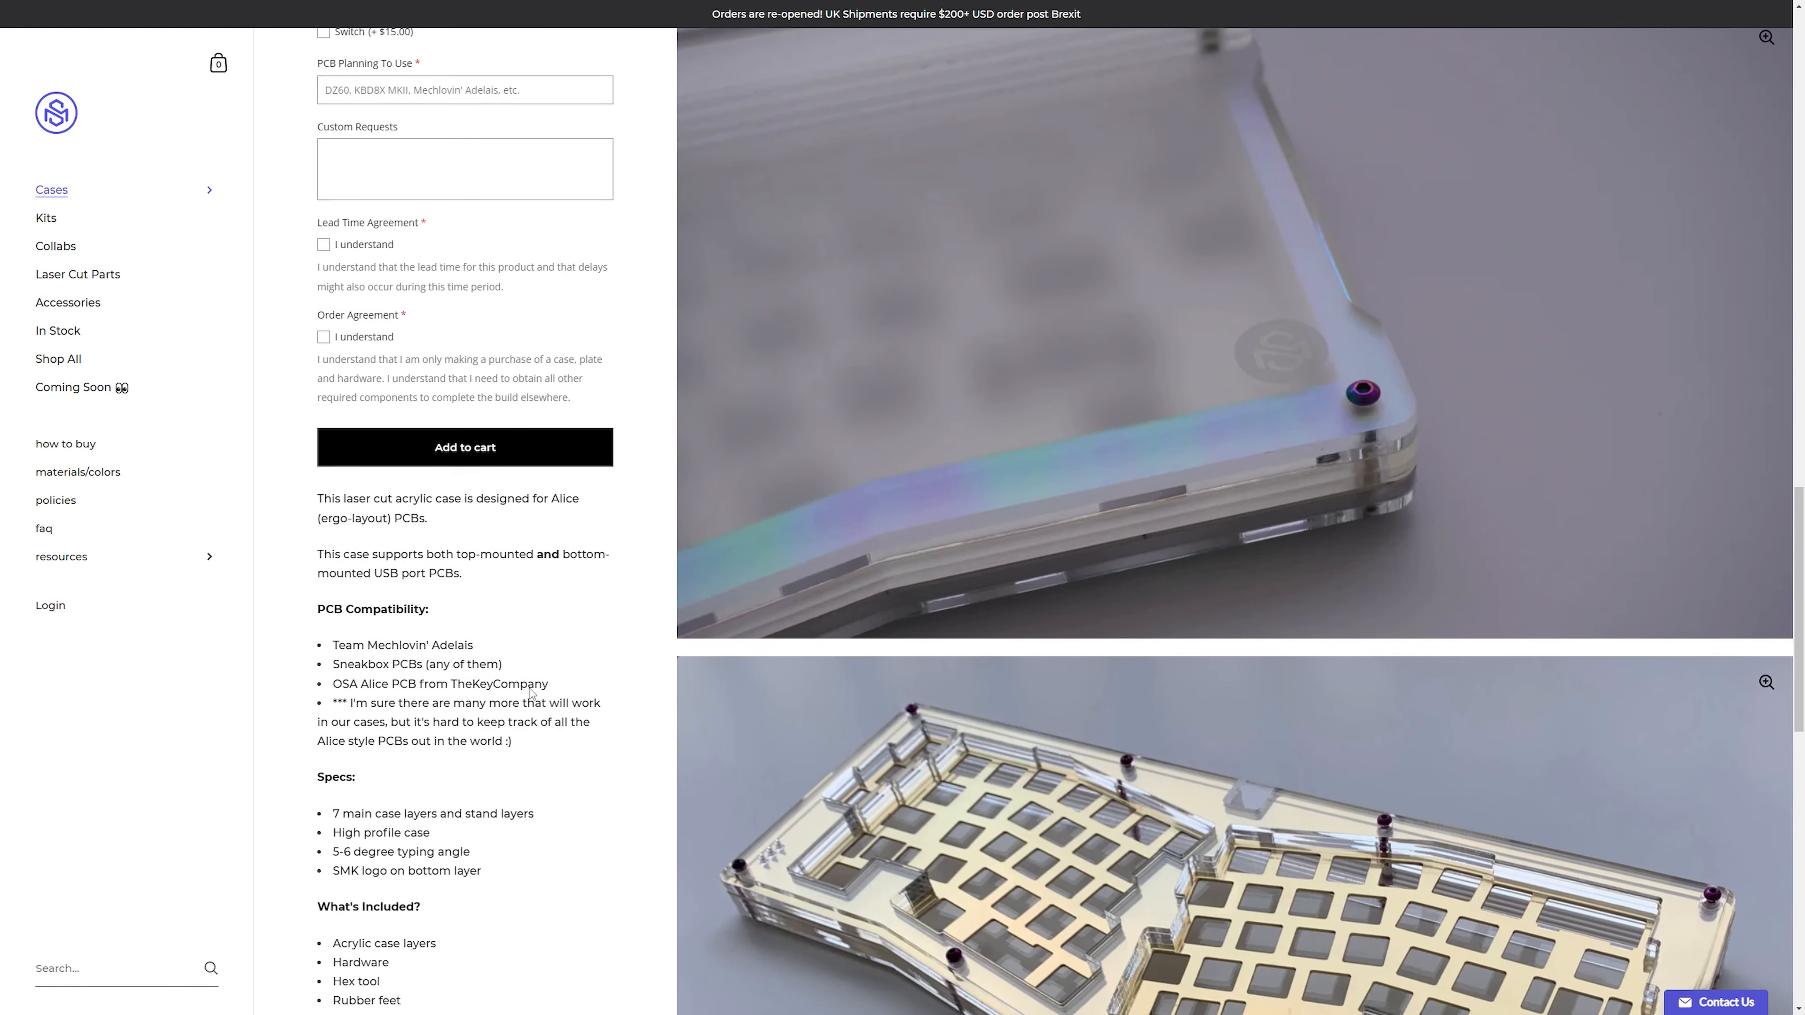
{"action": "scroll", "scroll_direction": "down", "scroll_amount": 3}
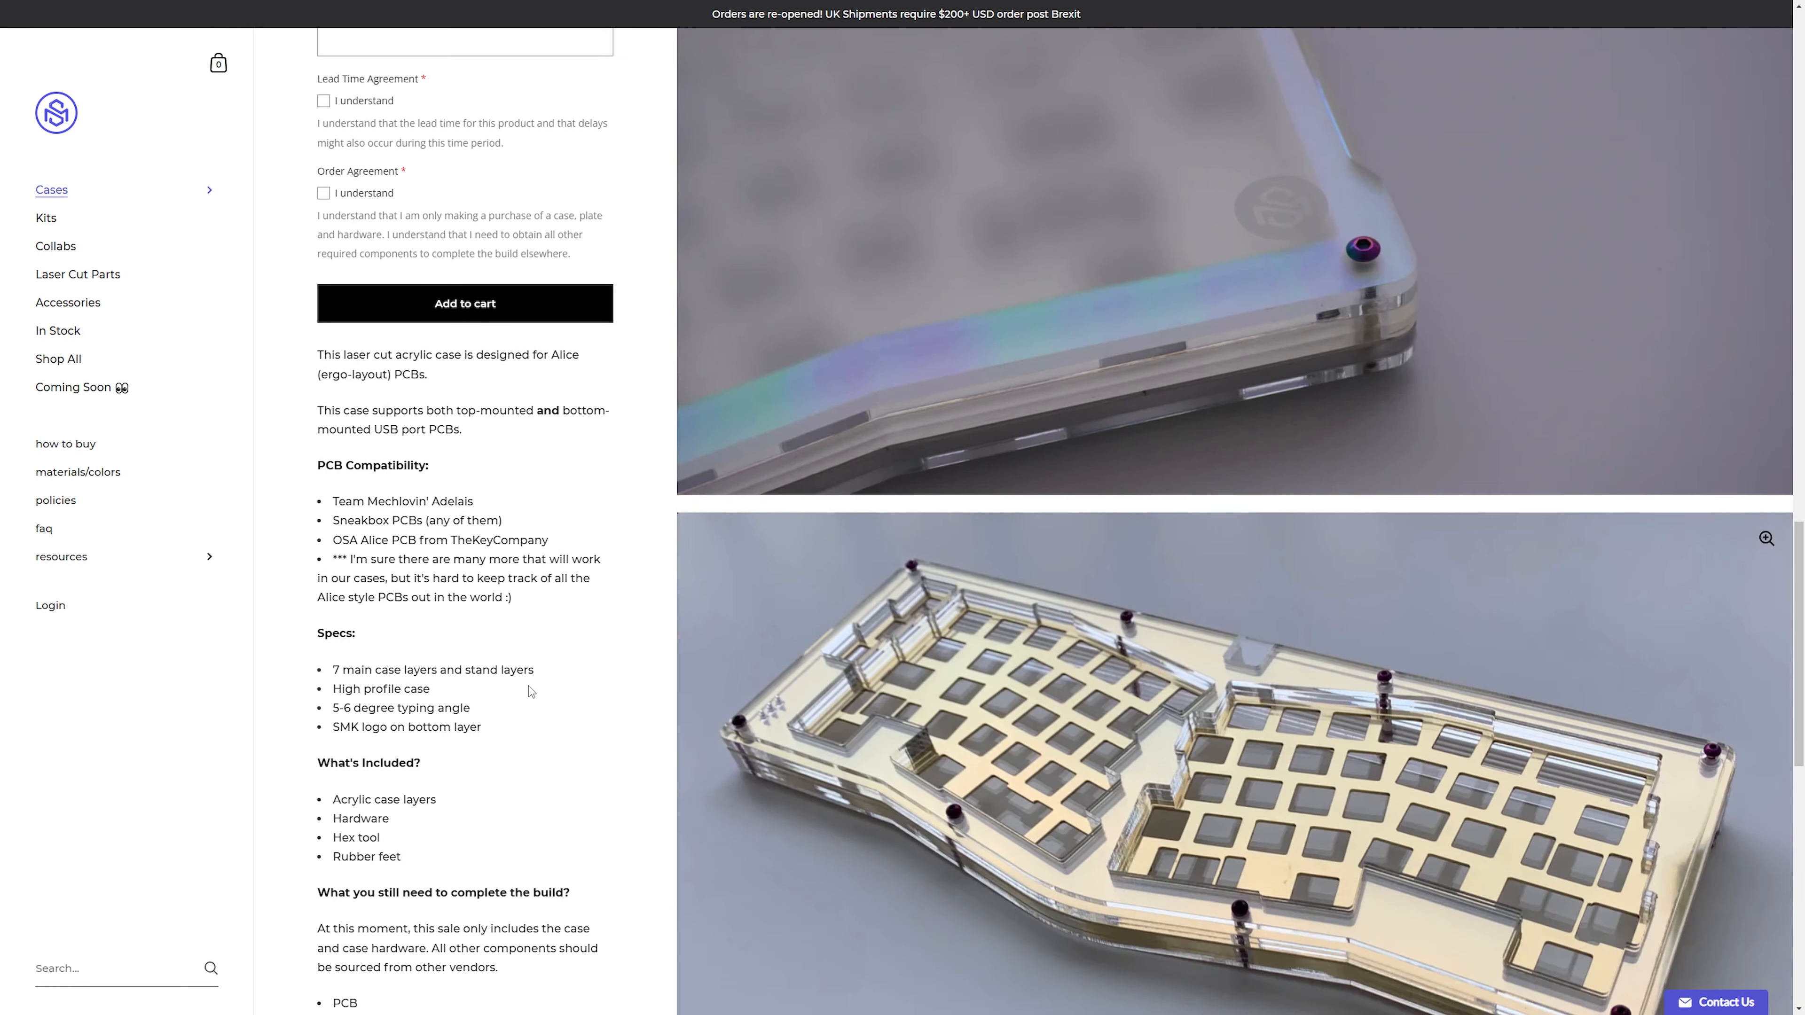